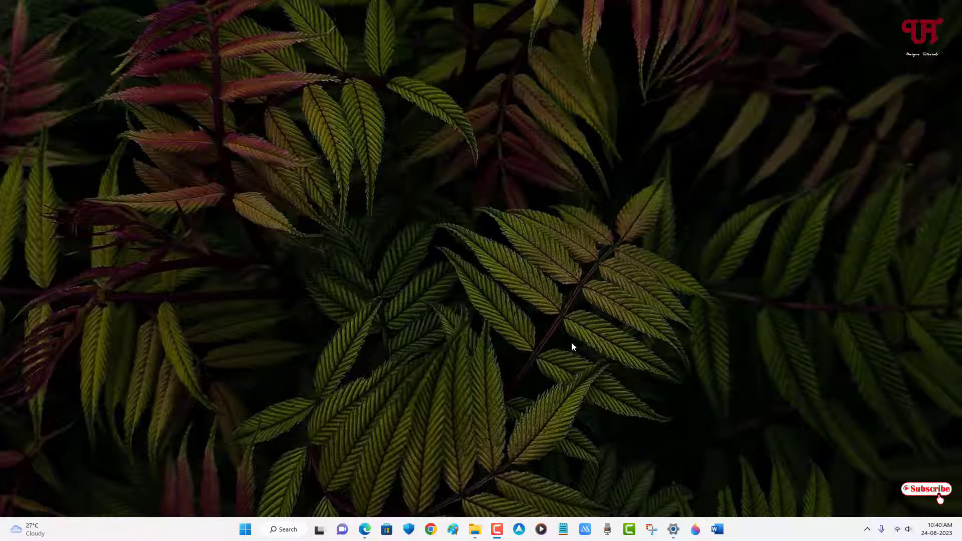
mouse_move(494, 273)
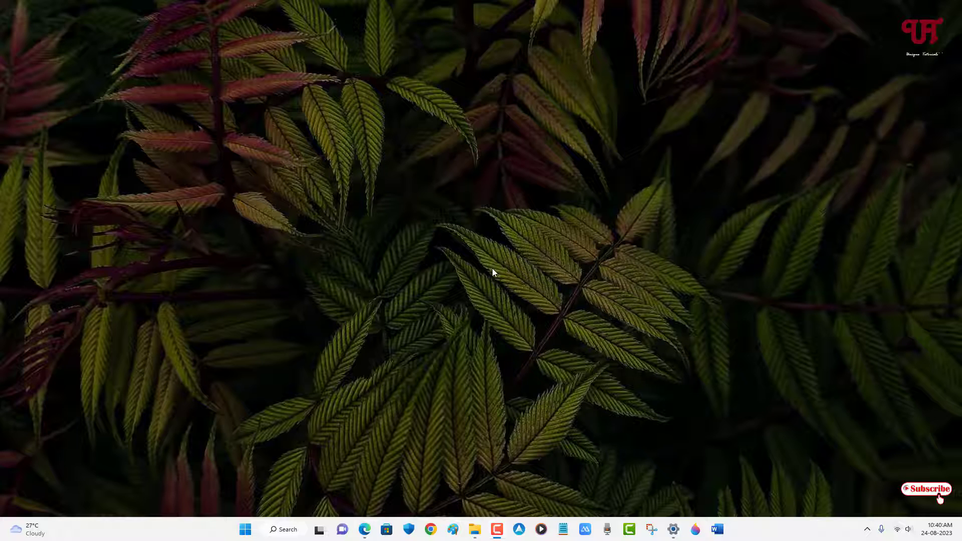
mouse_move(514, 375)
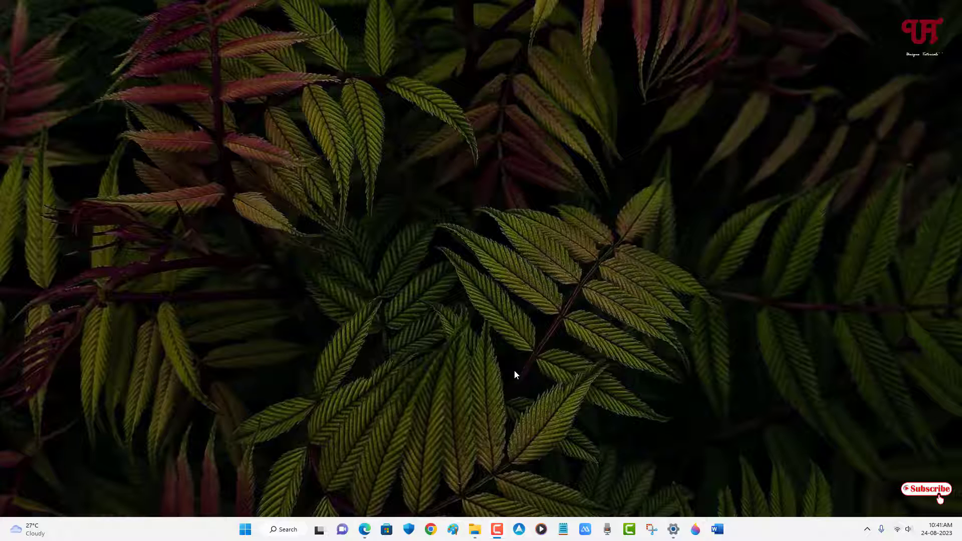
mouse_move(525, 317)
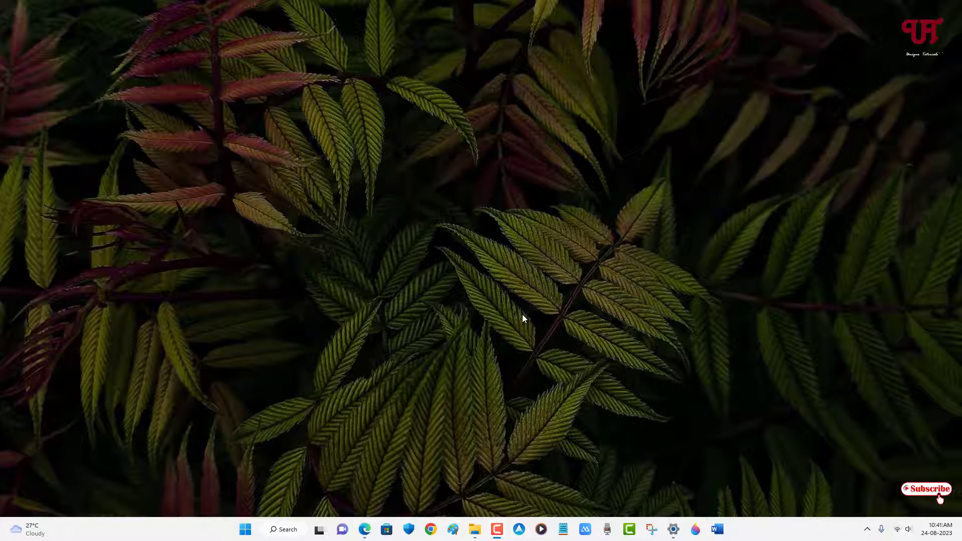
mouse_move(615, 392)
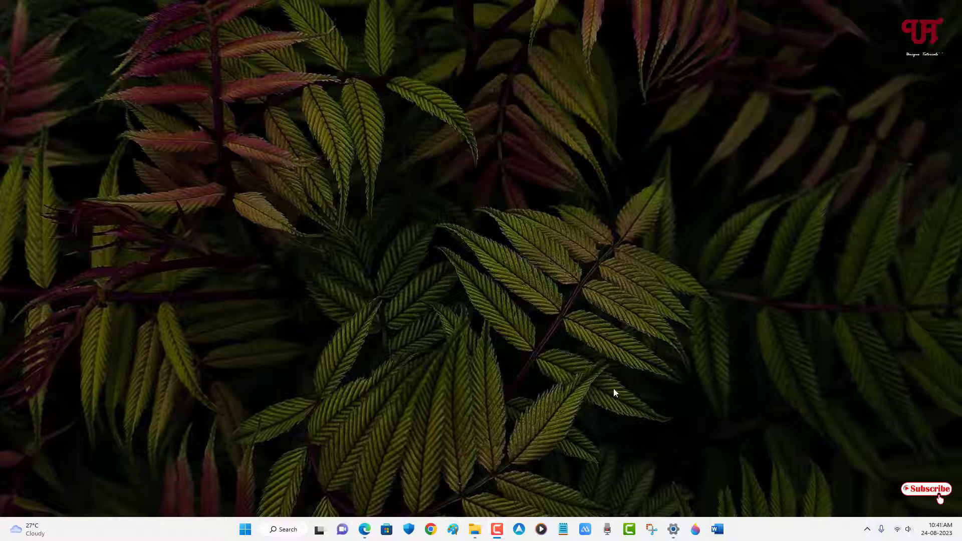
- Reach the Windows Update page where the KB5029332 cumulative update preview is offered
left_click(673, 529)
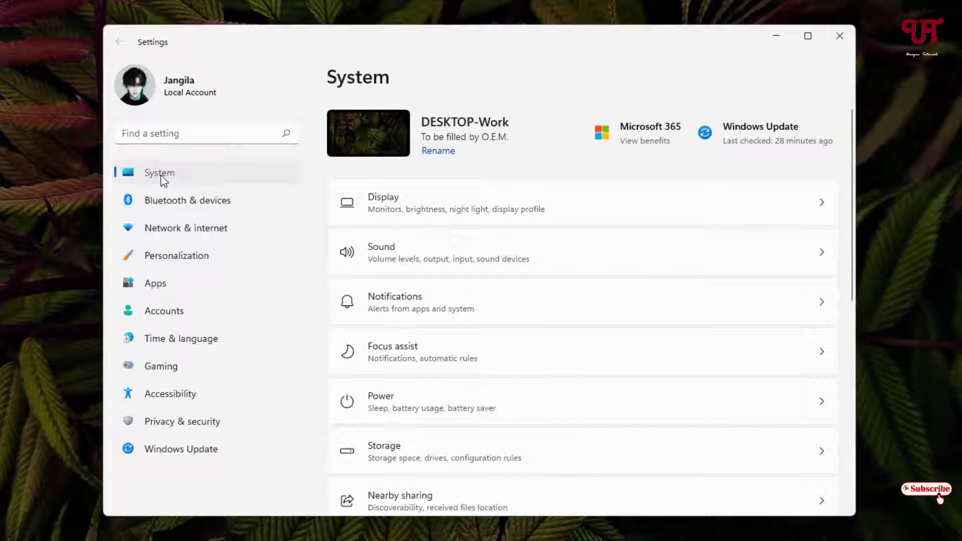
mouse_move(754, 147)
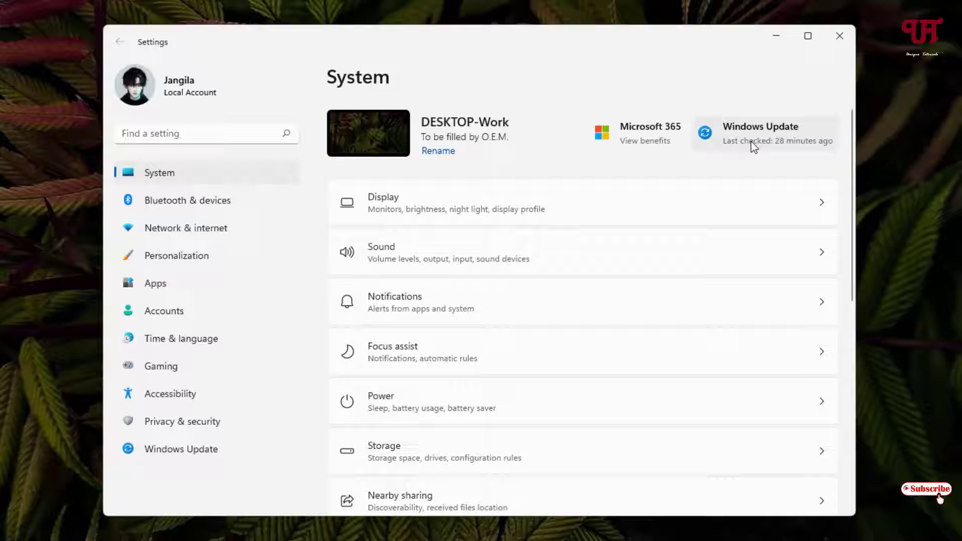
left_click(764, 133)
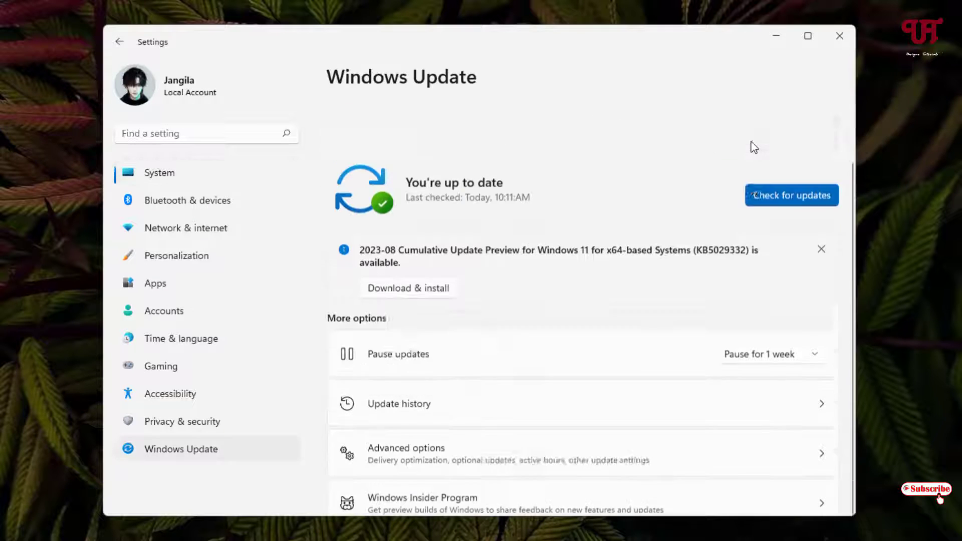
scroll("up", 3)
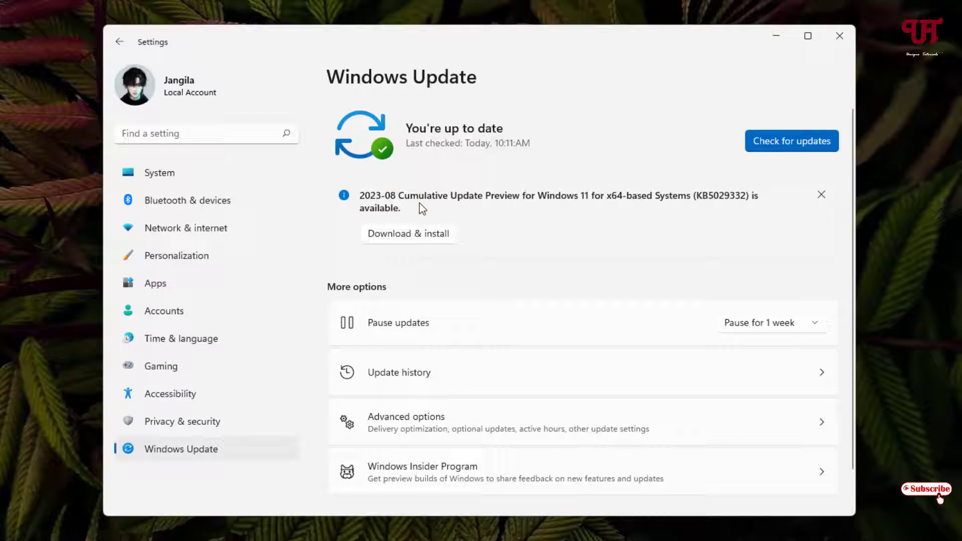
mouse_move(714, 206)
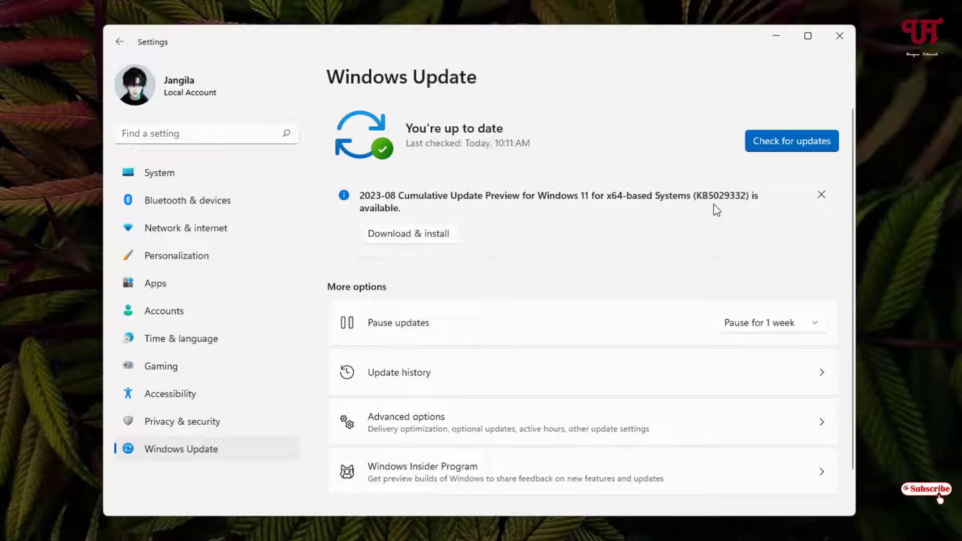
mouse_move(582, 210)
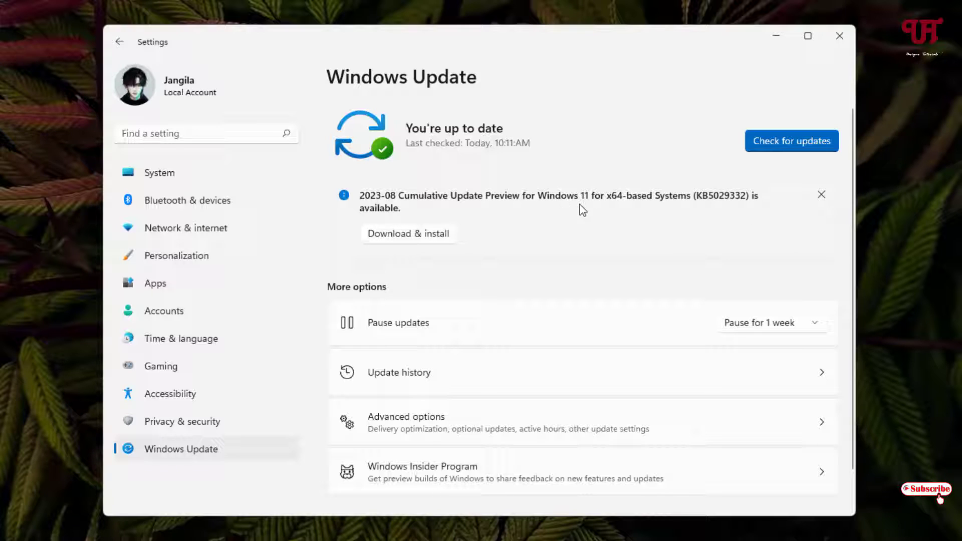
mouse_move(449, 269)
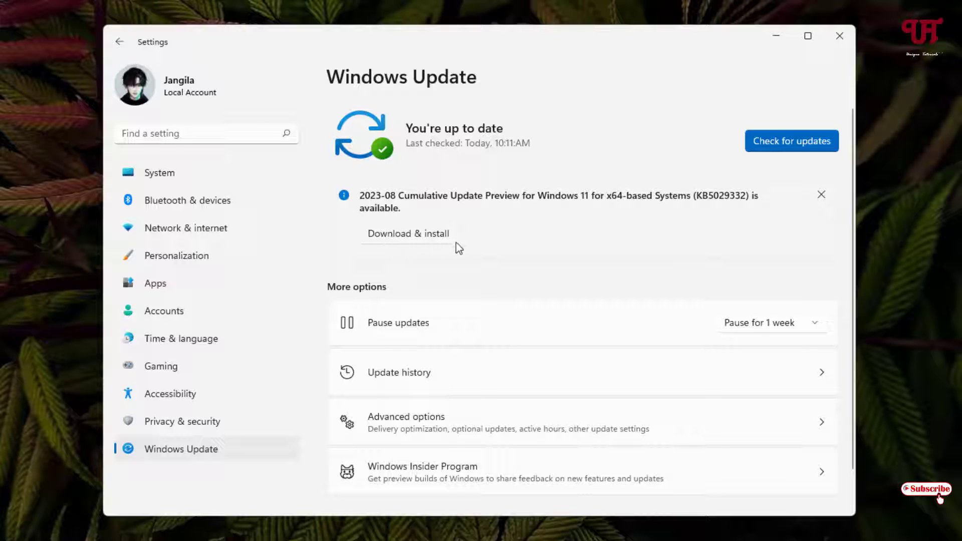
mouse_move(776, 37)
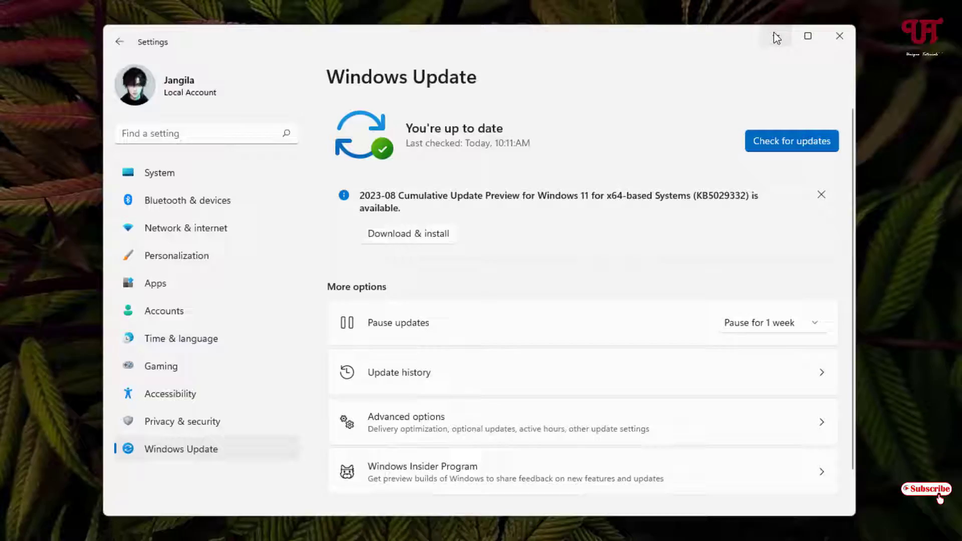
- Search the Update Catalog for 'Windows 11 Cumulative update' to list the KB5029332 builds
left_click(840, 36)
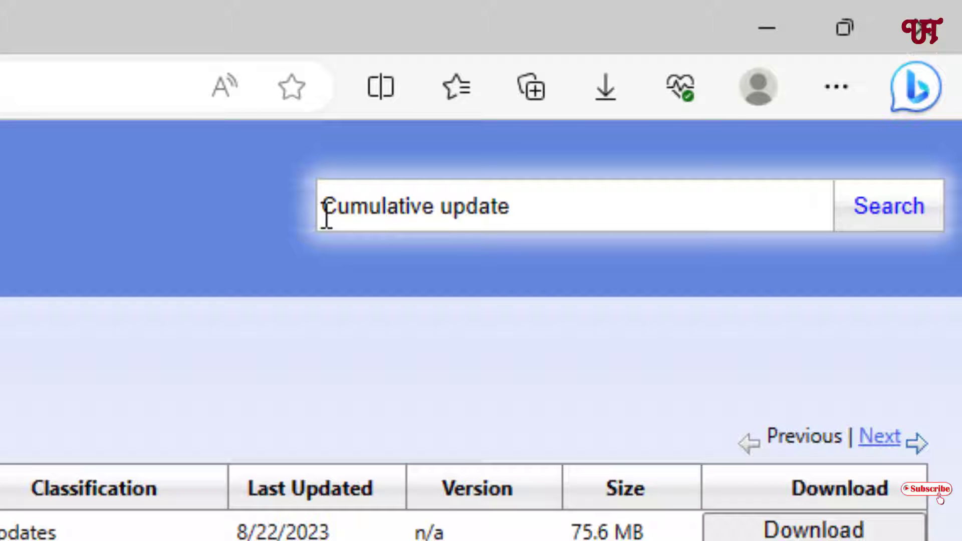
type("Windows 11")
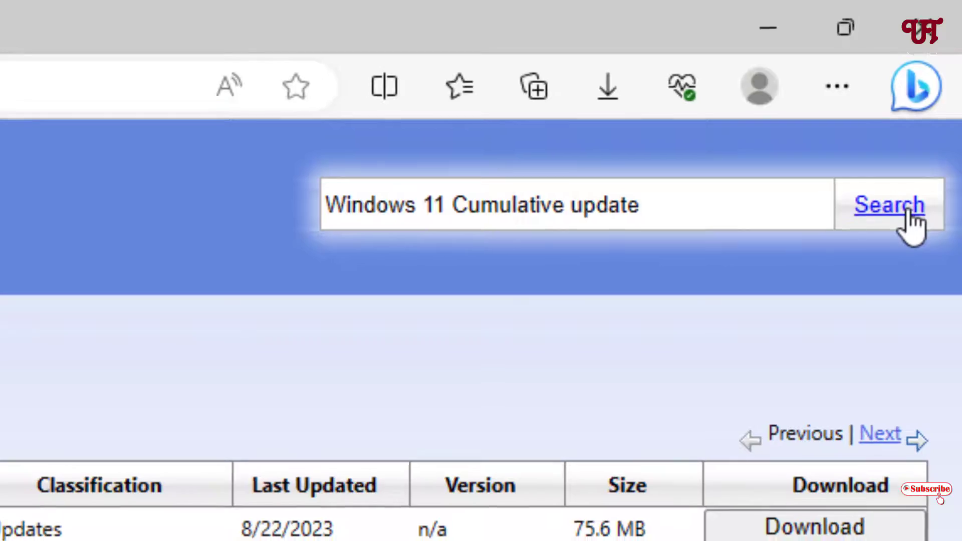
left_click(889, 204)
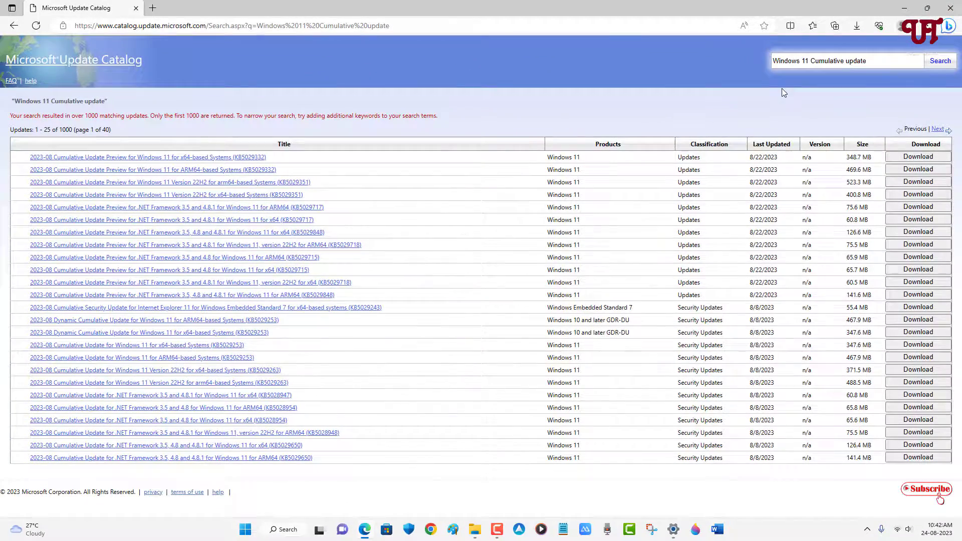
mouse_move(783, 80)
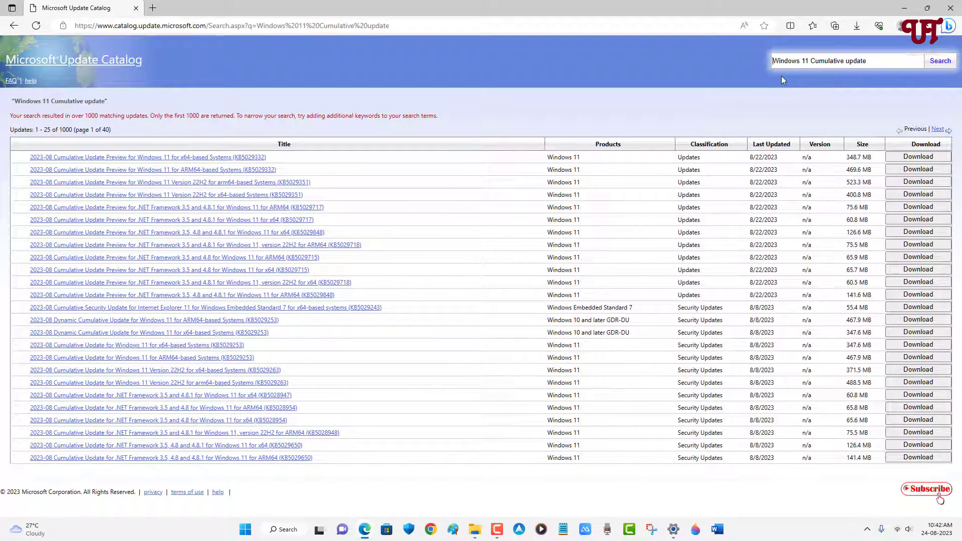
mouse_move(674, 84)
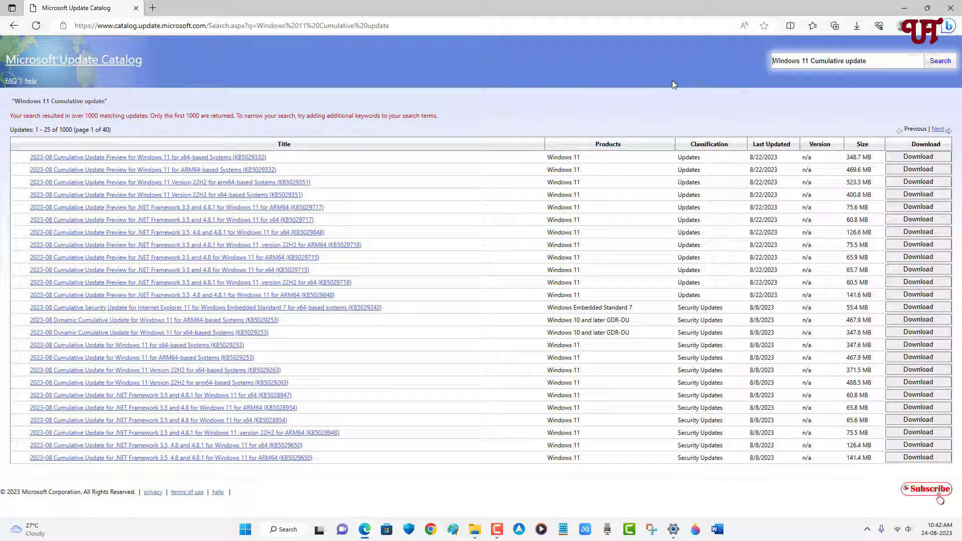
mouse_move(397, 84)
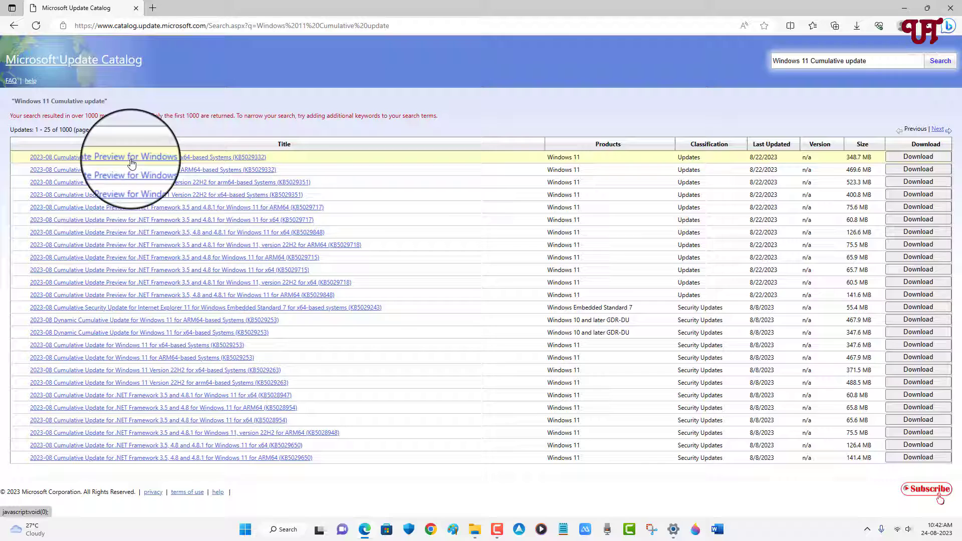
mouse_move(248, 162)
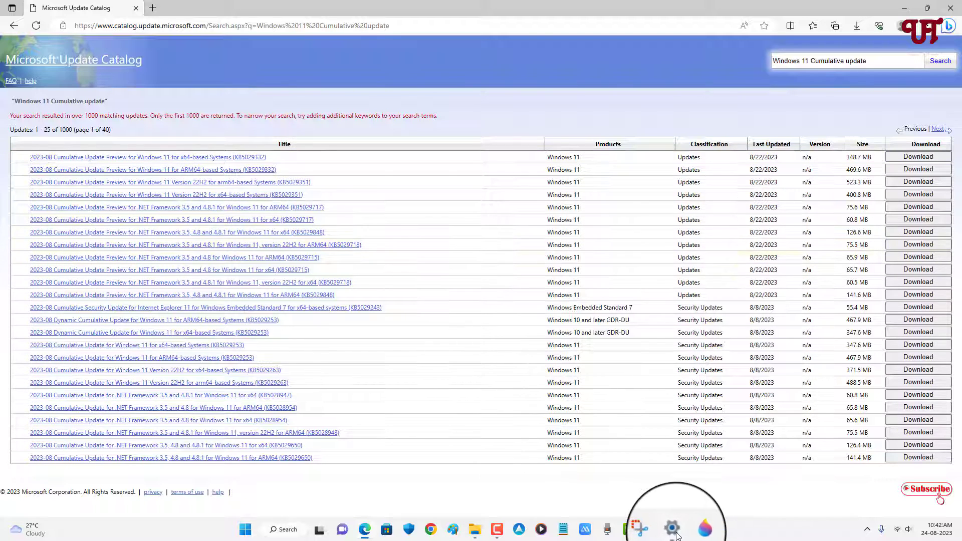
- Restore the Settings window beside the catalog to compare the KB5029332 update name
left_click(672, 528)
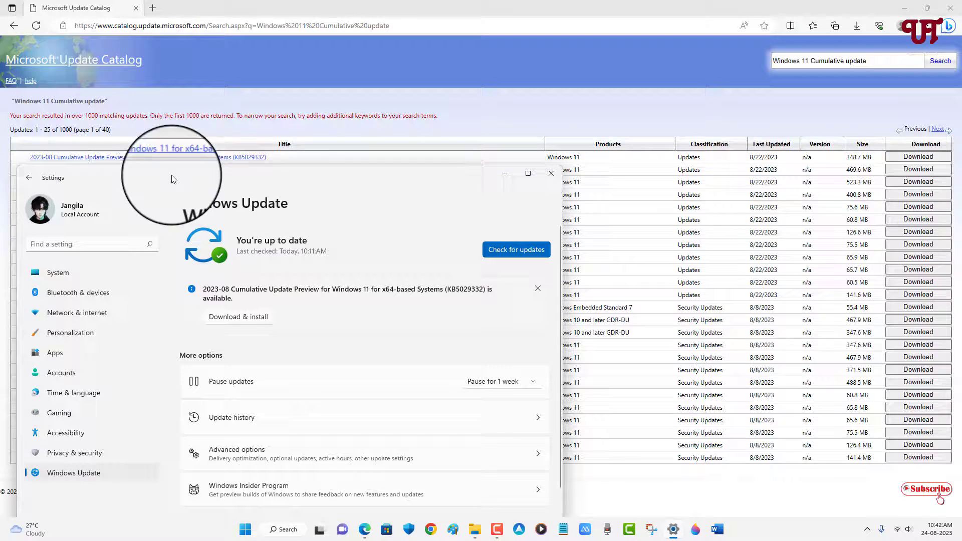
mouse_move(460, 297)
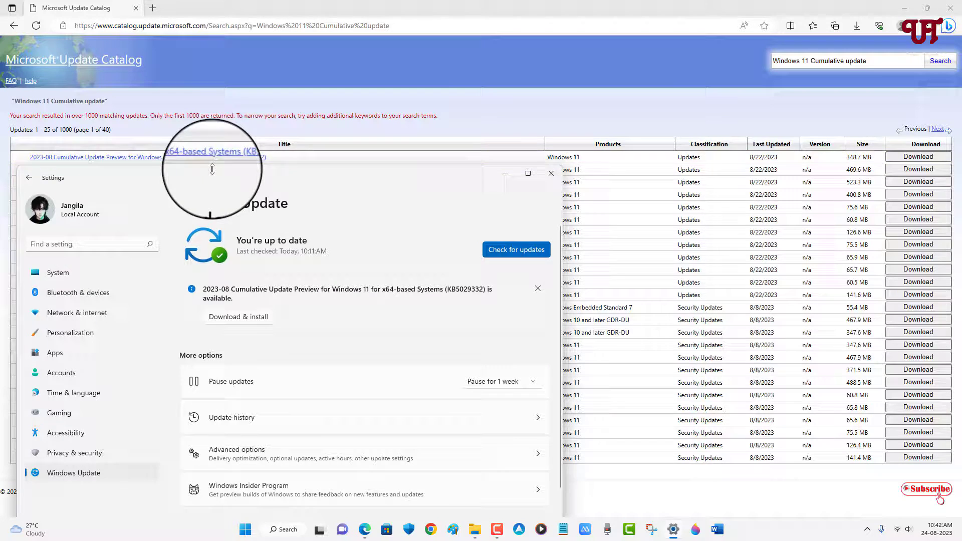
- Get the catalog's download dialog with the .msu link for the x64 KB5029332 preview
left_click(550, 174)
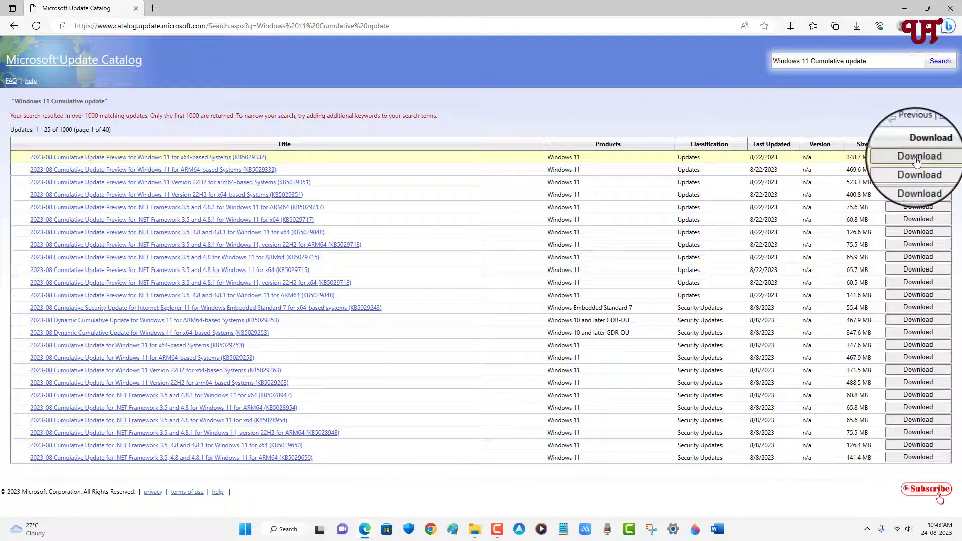
left_click(919, 157)
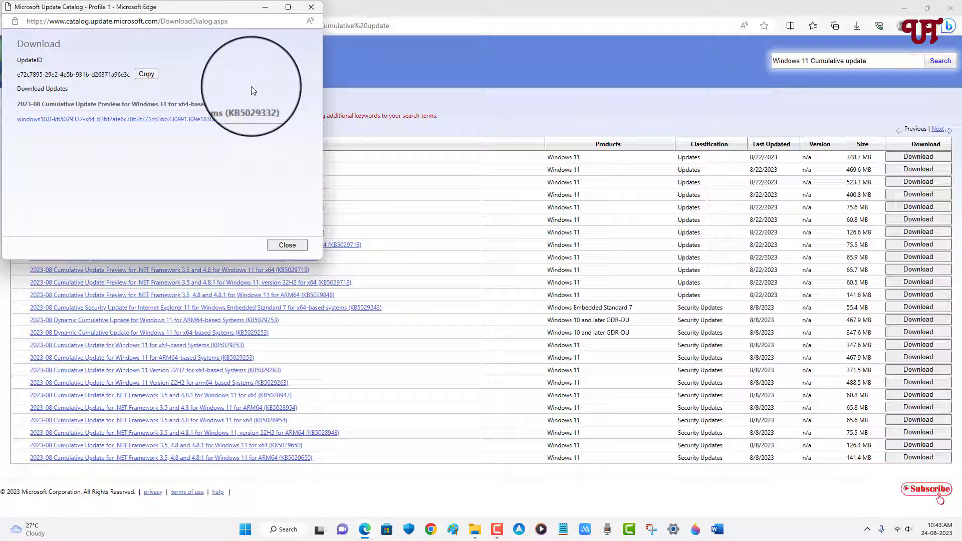
mouse_move(104, 120)
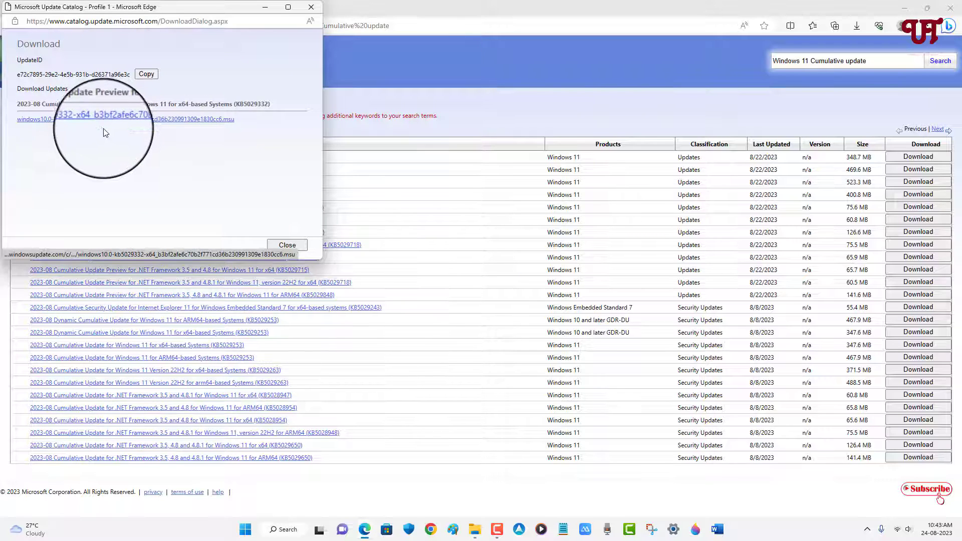
mouse_move(110, 119)
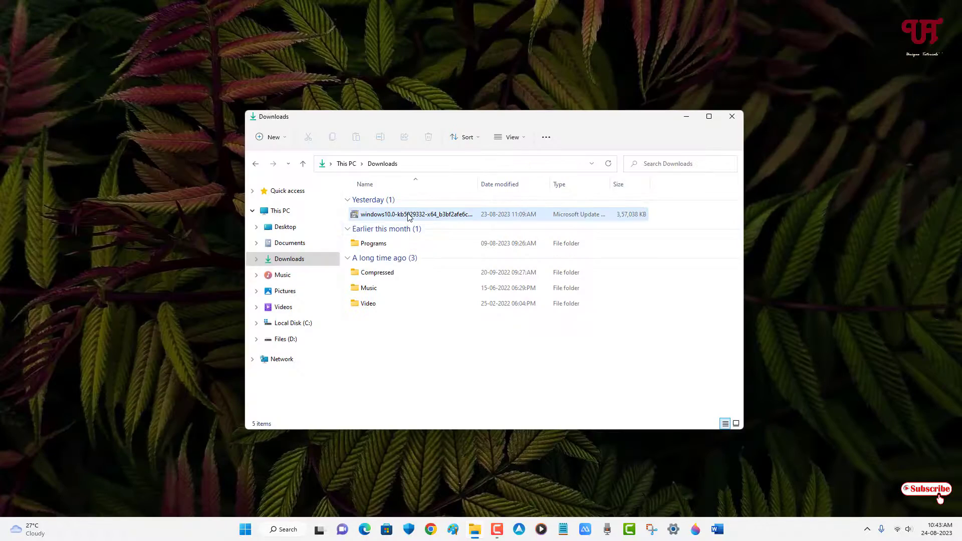
- Launch the KB5029332 .msu package from Downloads so the standalone installer prompts
double_click(416, 214)
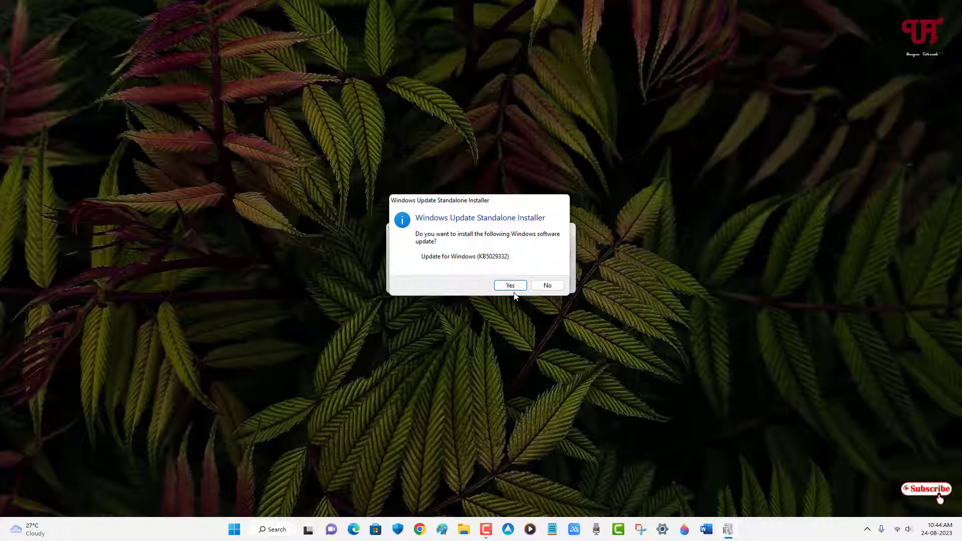
- Confirm the KB5029332 installation and restart the computer once it completes
left_click(510, 285)
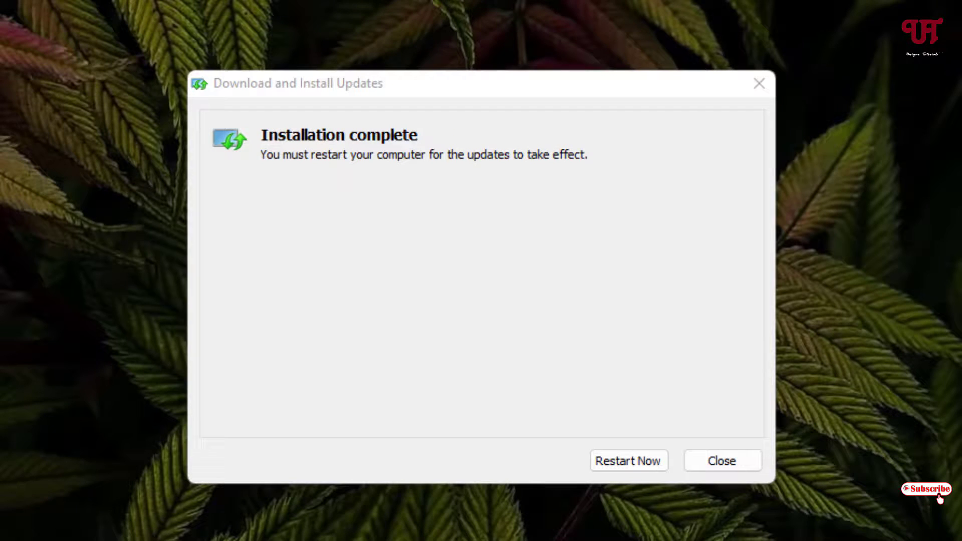
left_click(721, 461)
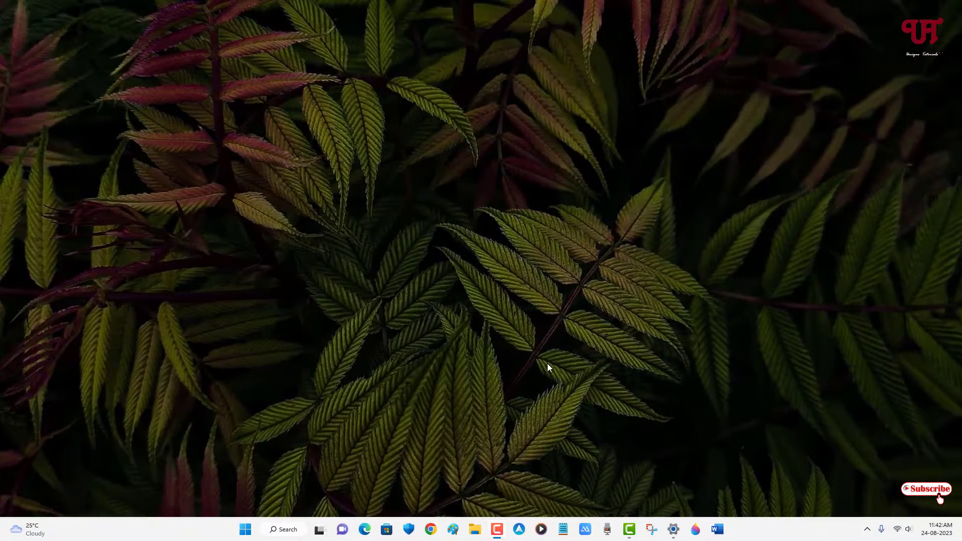
mouse_move(516, 283)
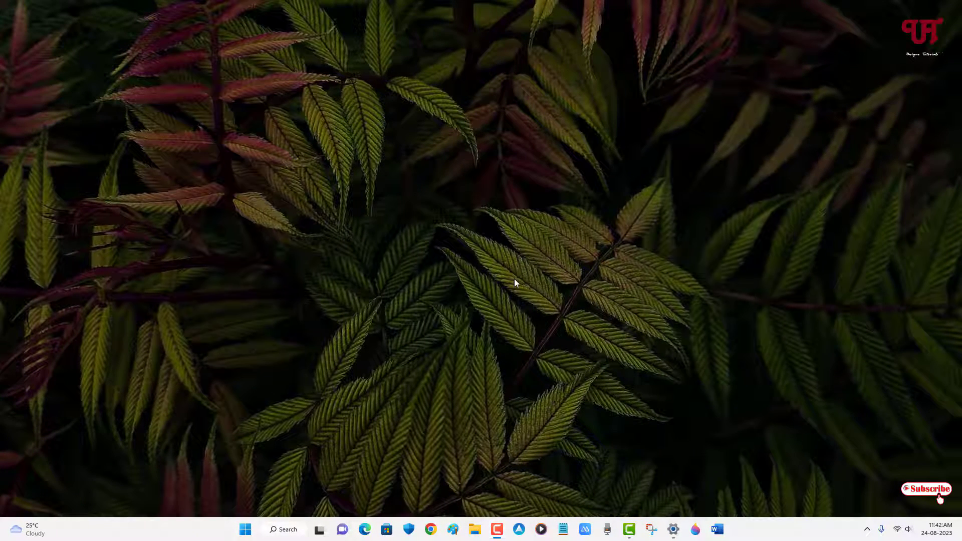
mouse_move(687, 439)
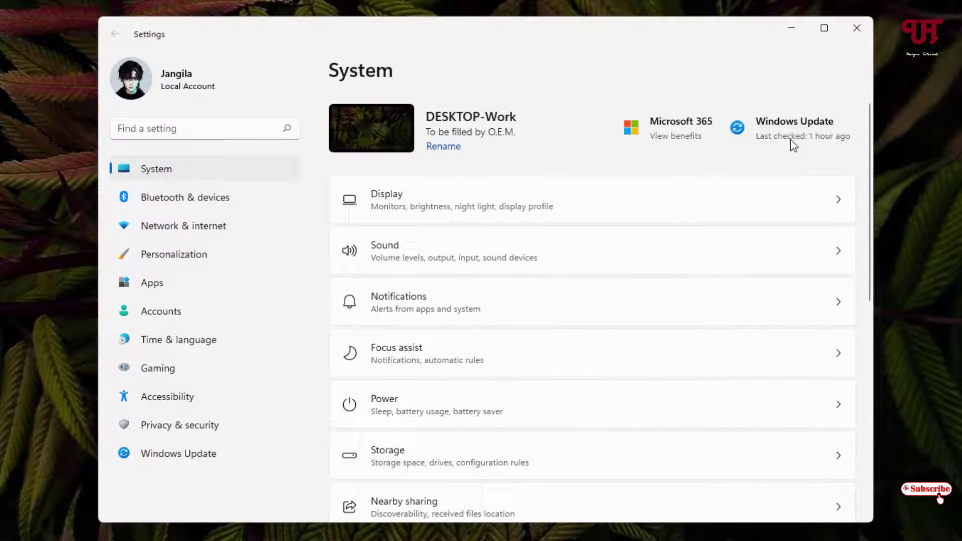
- Return to the Windows Update page and dismiss the KB5029332 available notification
left_click(178, 453)
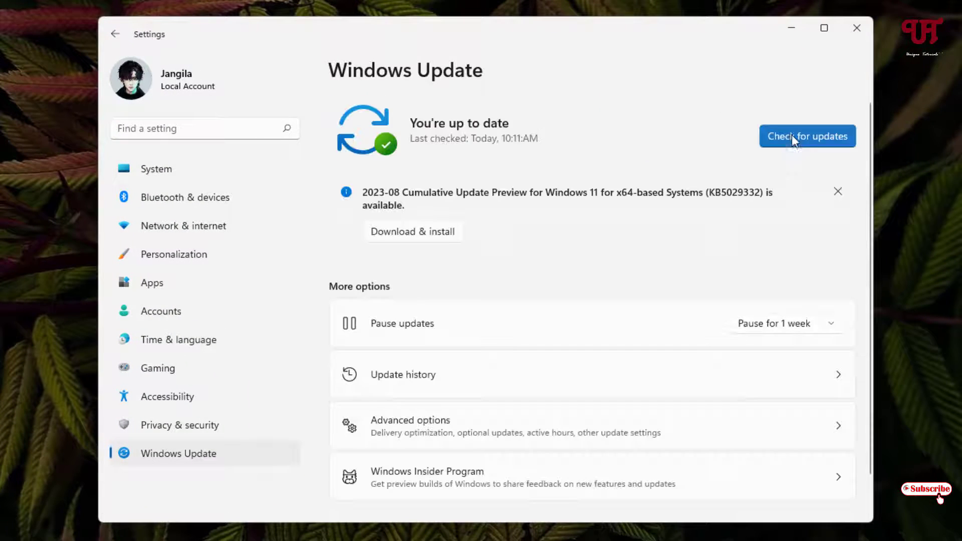
mouse_move(535, 202)
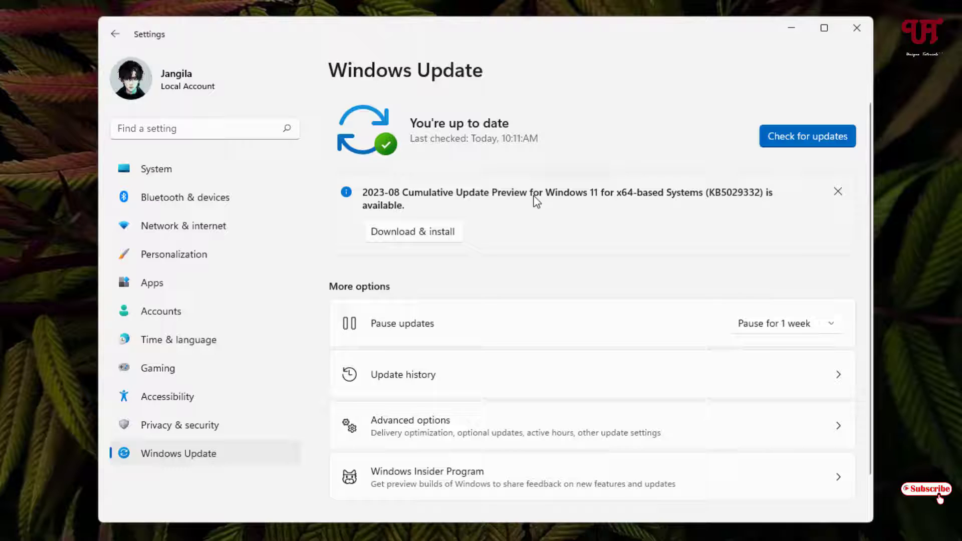
mouse_move(769, 202)
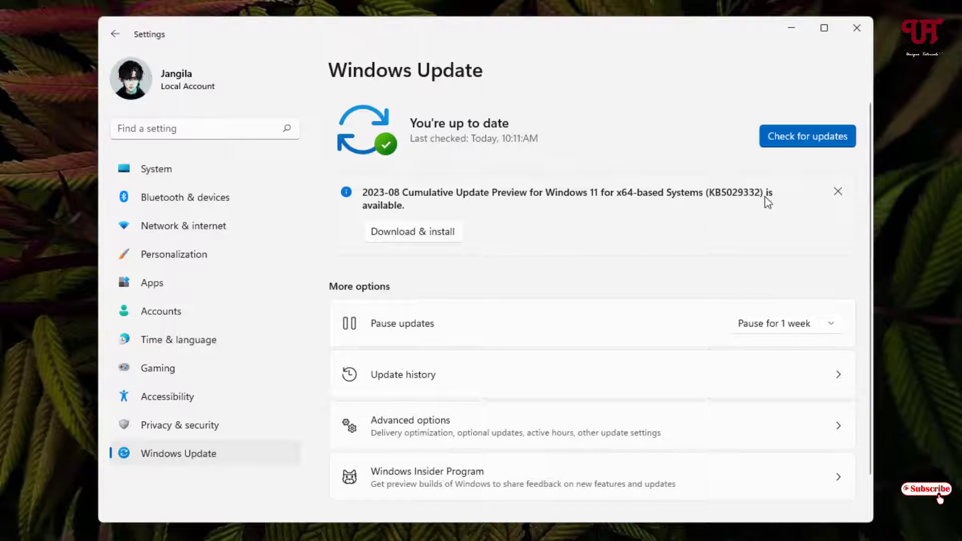
mouse_move(592, 178)
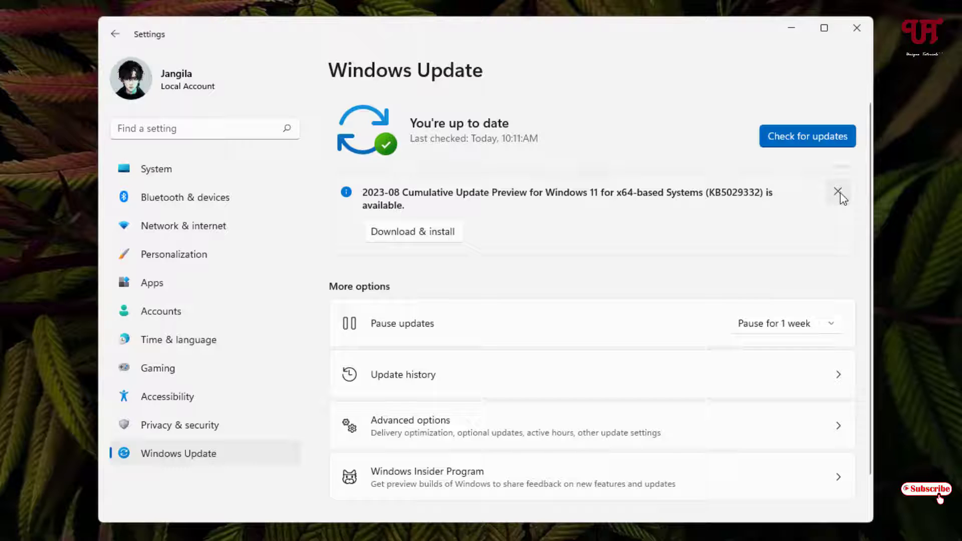
left_click(839, 193)
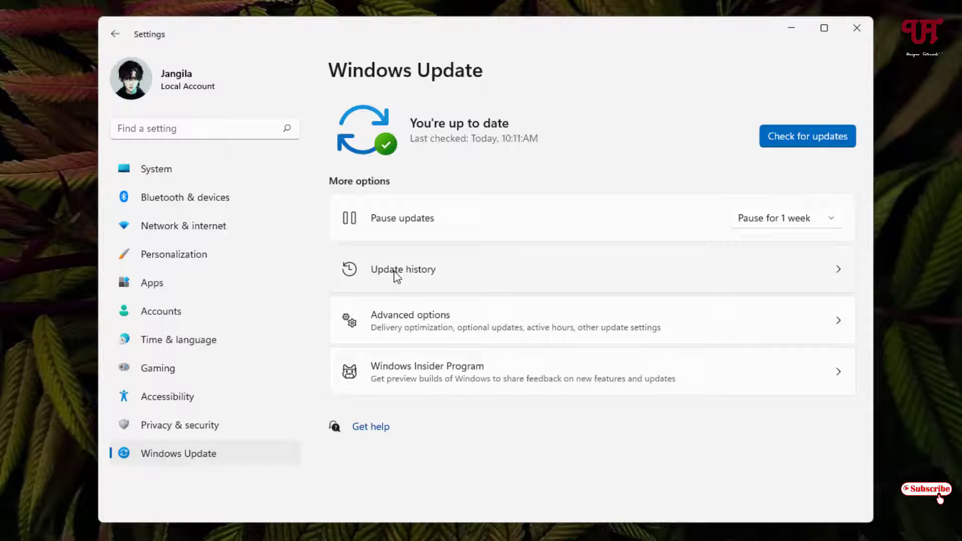
left_click(403, 269)
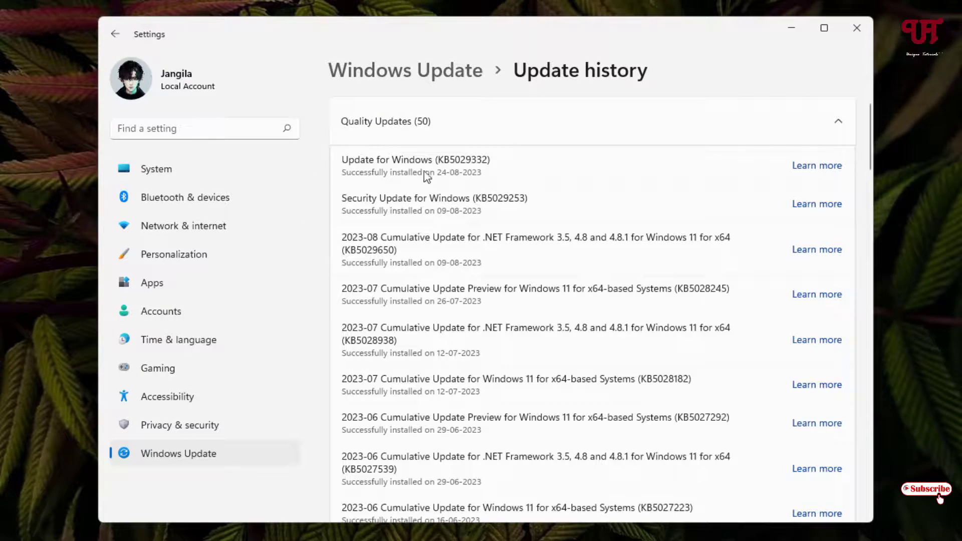
mouse_move(461, 174)
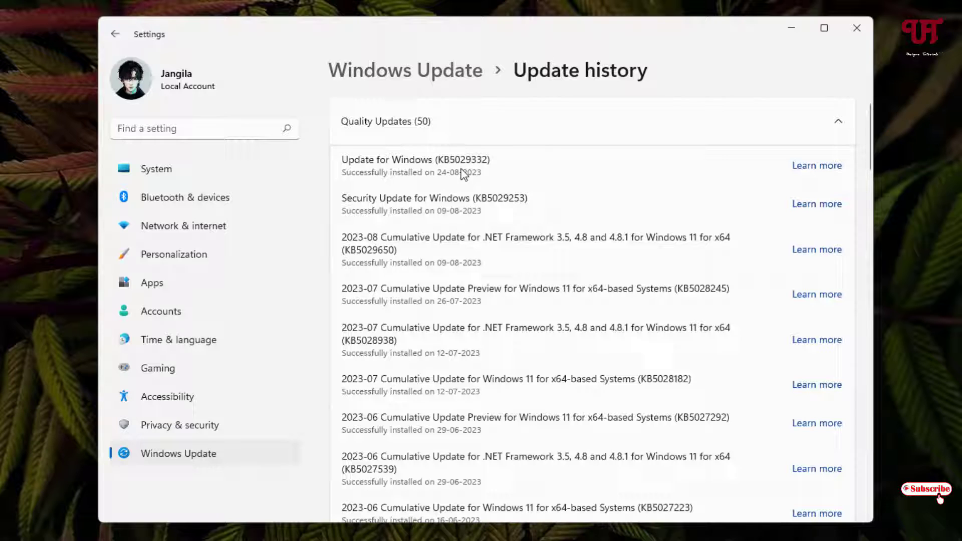
mouse_move(454, 165)
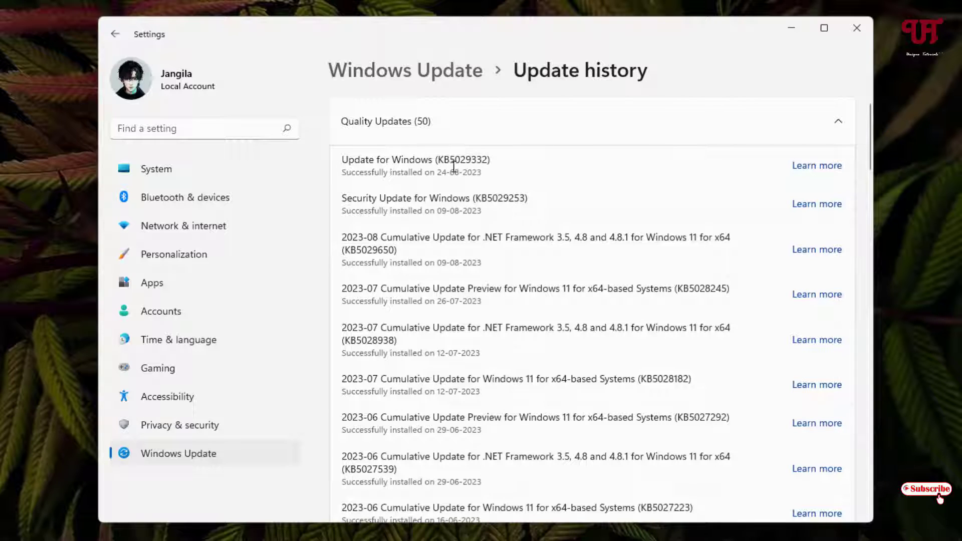
mouse_move(491, 165)
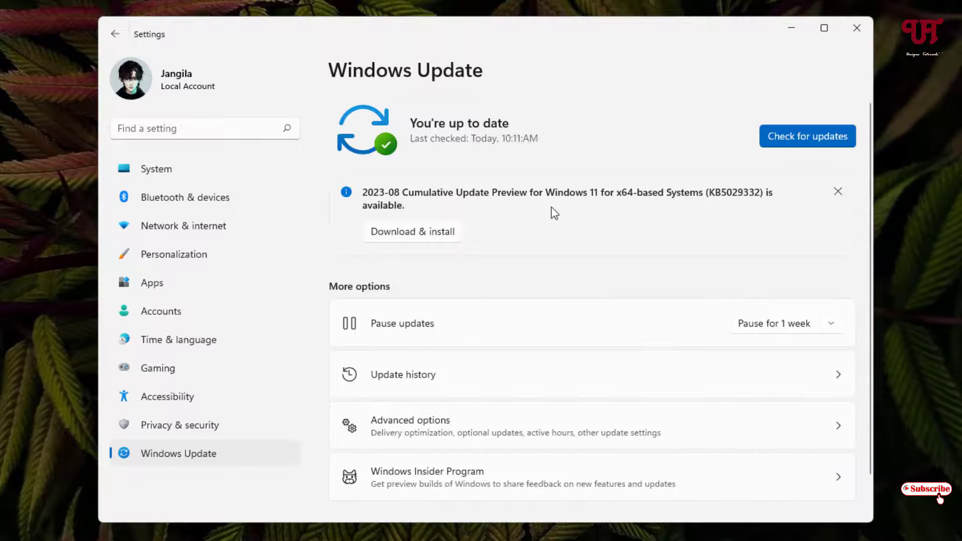
mouse_move(808, 136)
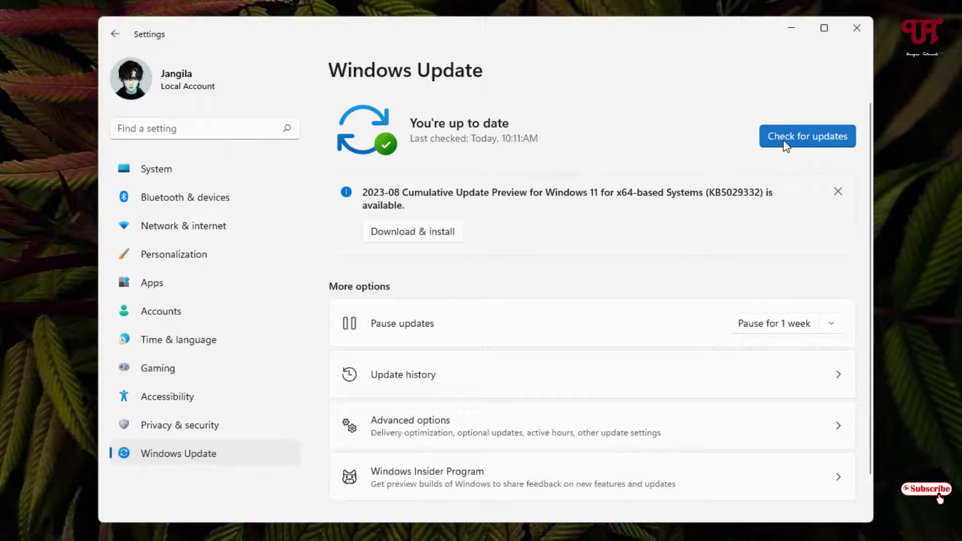
- Run a fresh update check reporting 'You're up to date', then close Settings
left_click(807, 136)
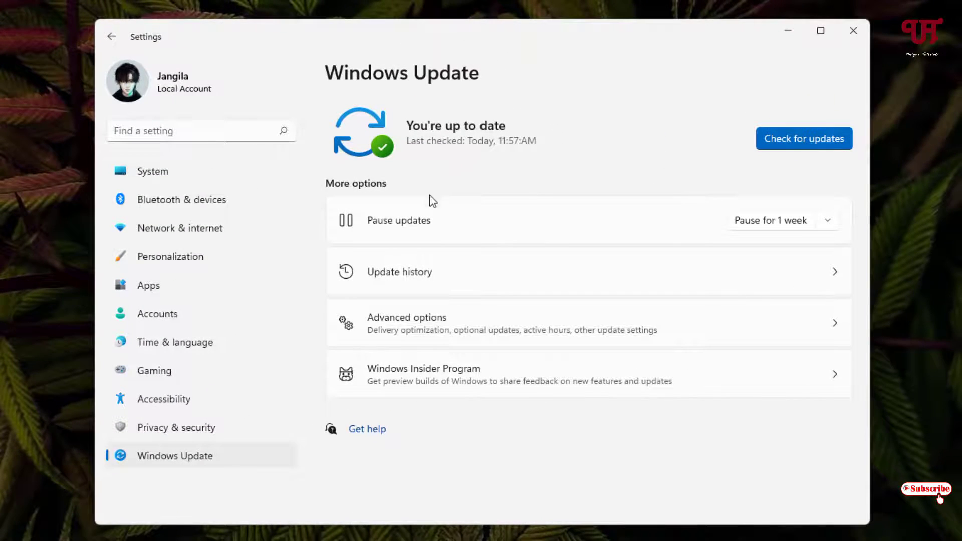
mouse_move(480, 196)
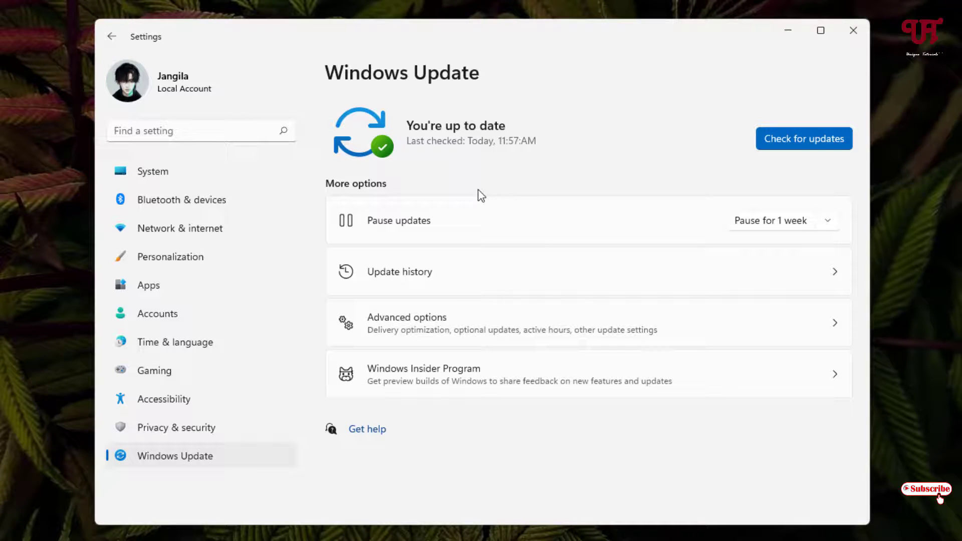
mouse_move(534, 197)
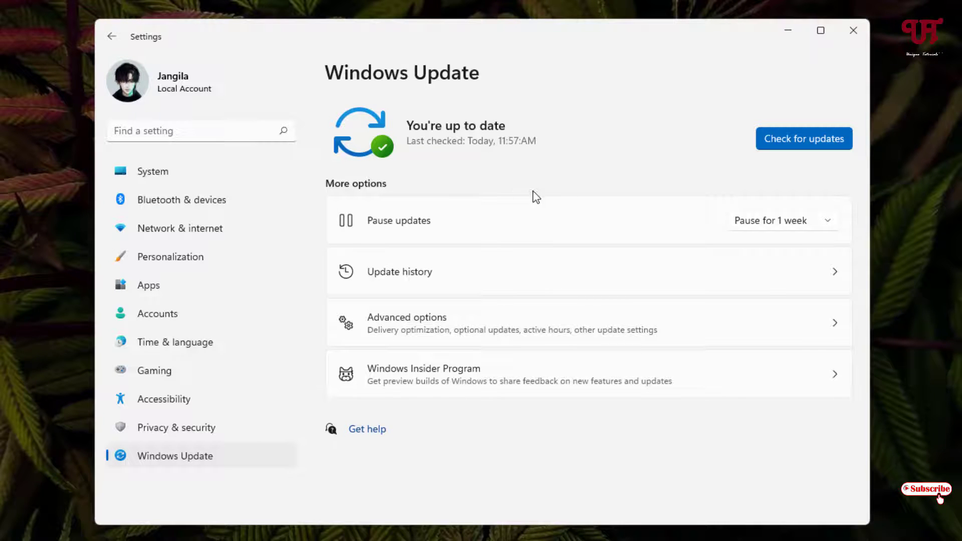
left_click(851, 30)
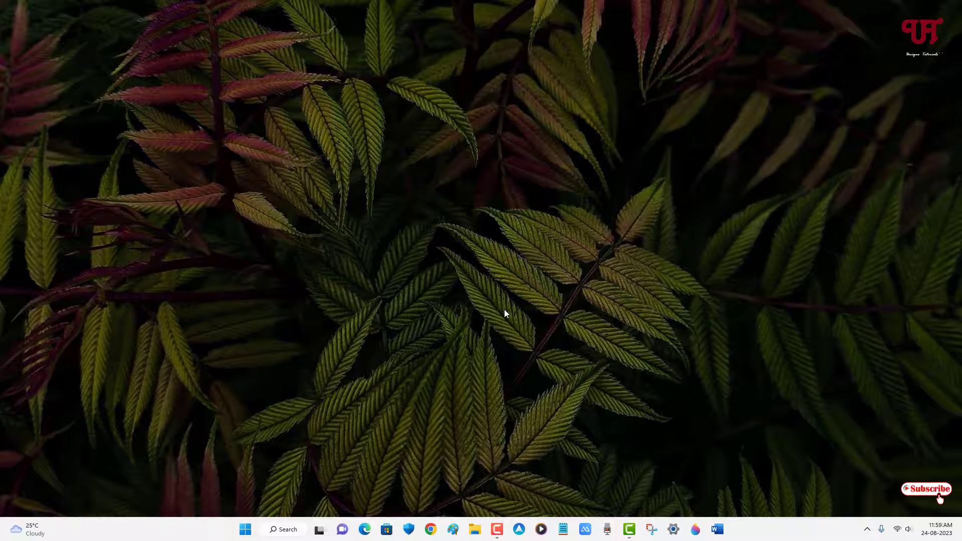